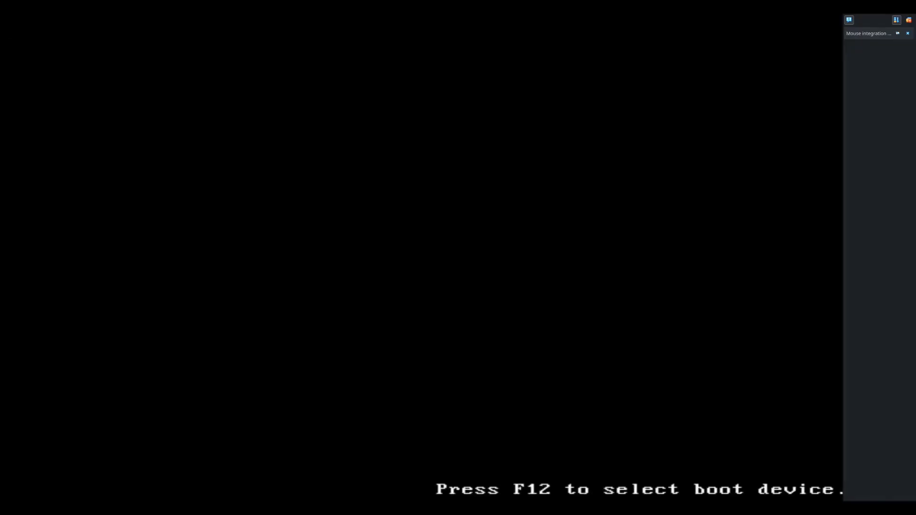
- Continue past the boot-device prompt so TempleOS boots to the Tours menu listing Parts 1–12
{"action": "key", "text": "f12"}
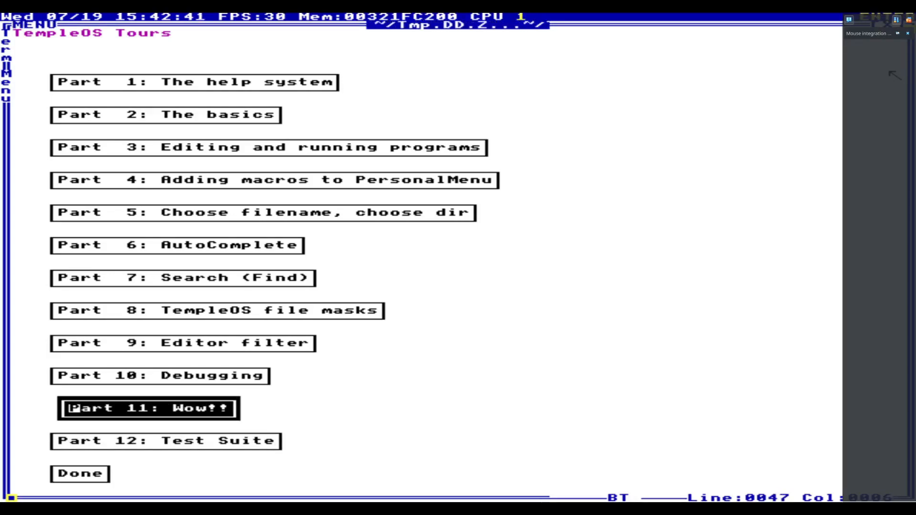
- Launch Part 12: Test Suite and acknowledge the Enter prompt to reach Take Tour
{"action": "type", "text": "dsddsadsdasdasdasdasdasdas"}
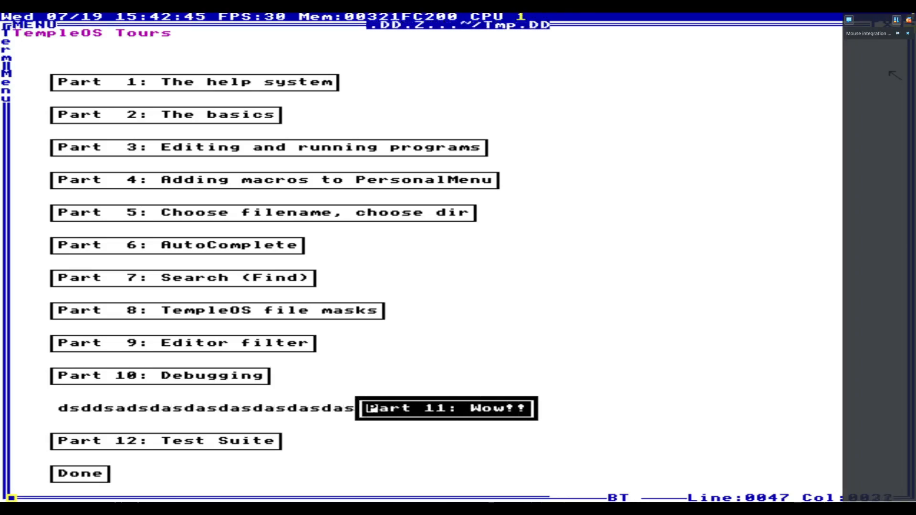
{"action": "left_click", "coordinate": [165, 441]}
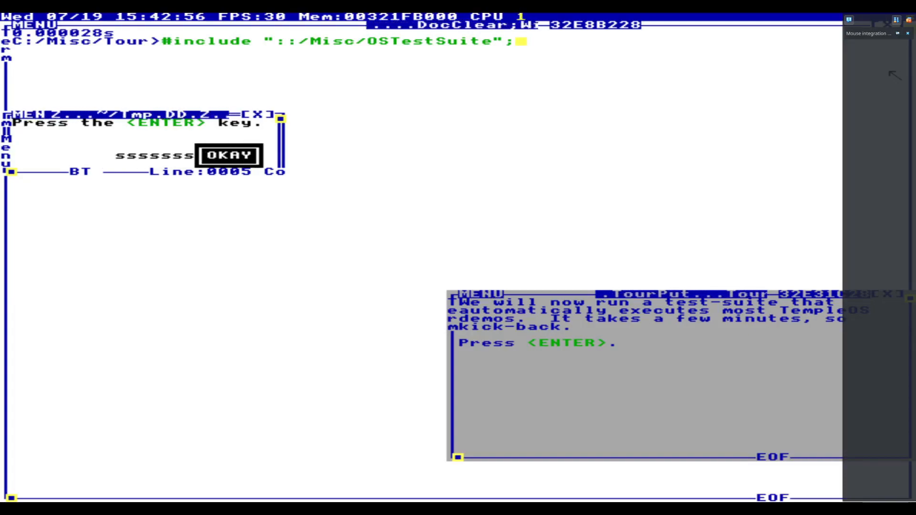
{"action": "left_click", "coordinate": [225, 156]}
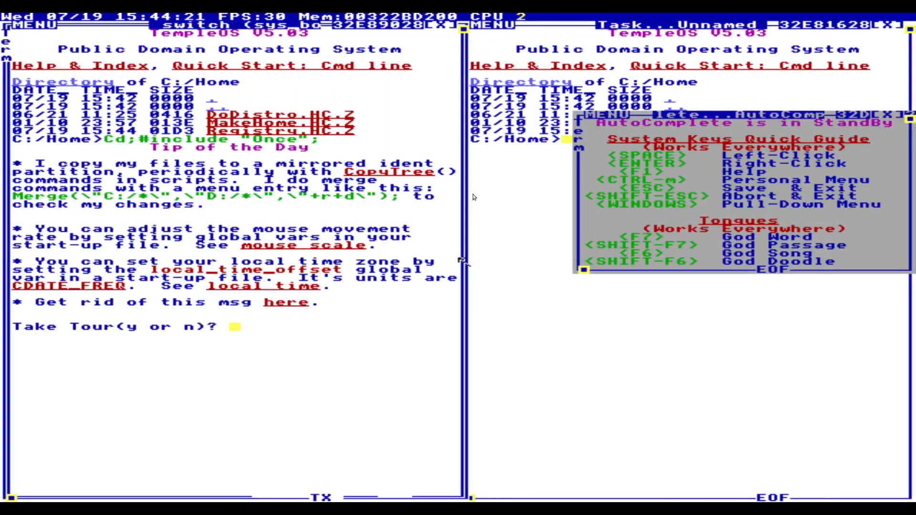
- Decline the tour with 'n' and submit a few empty command lines
{"action": "type", "text": "n"}
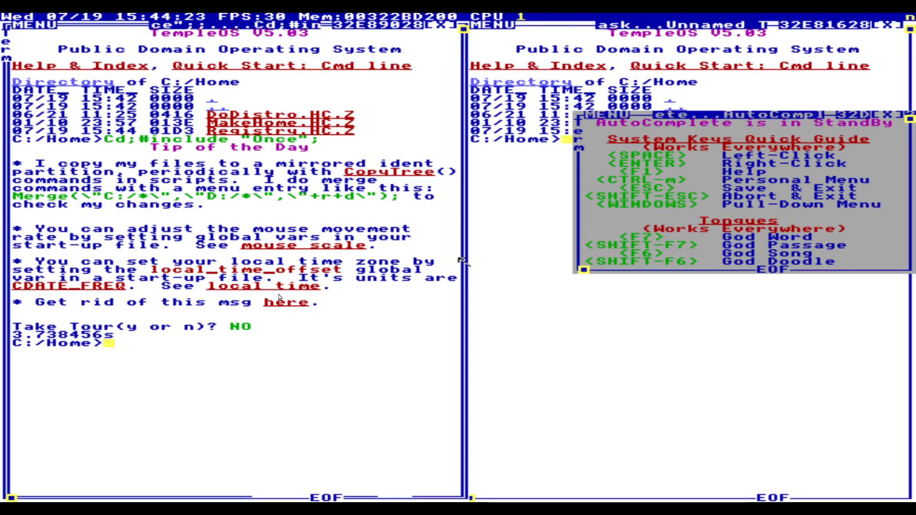
{"action": "key", "text": "Return"}
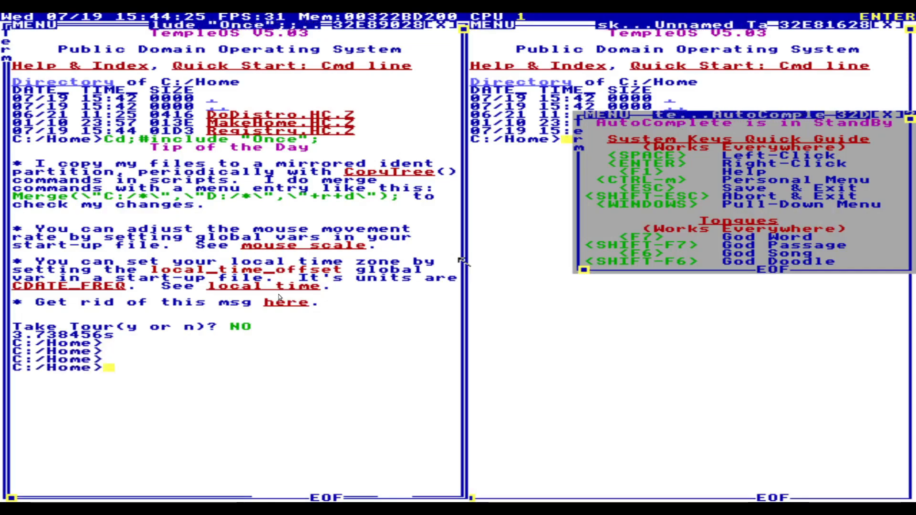
{"action": "key", "text": "Return"}
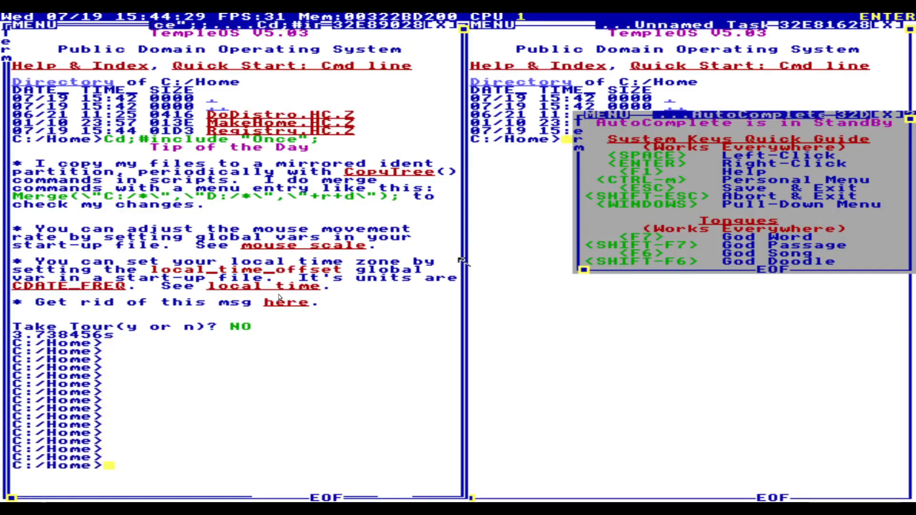
- Try clear, help and cls commands, which return undefined-identifier errors
{"action": "type", "text": "clear"}
{"action": "type", "text": "cls"}
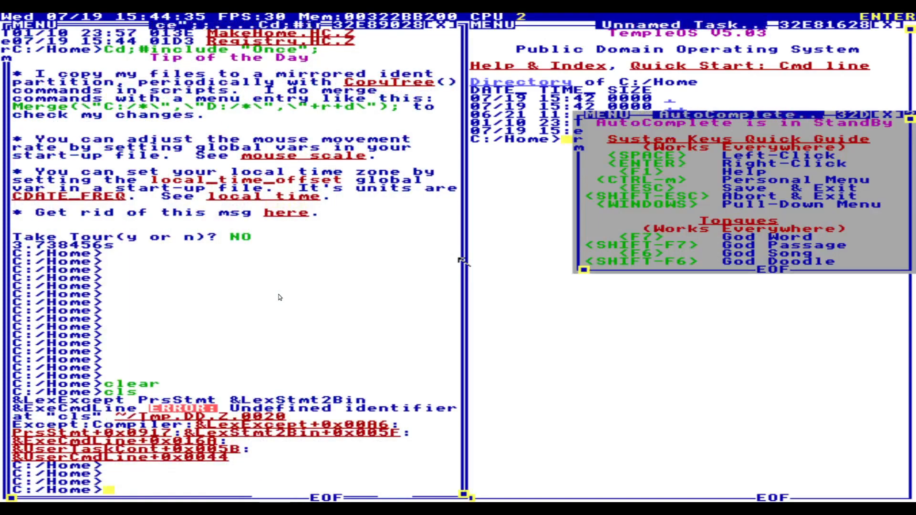
{"action": "type", "text": "help"}
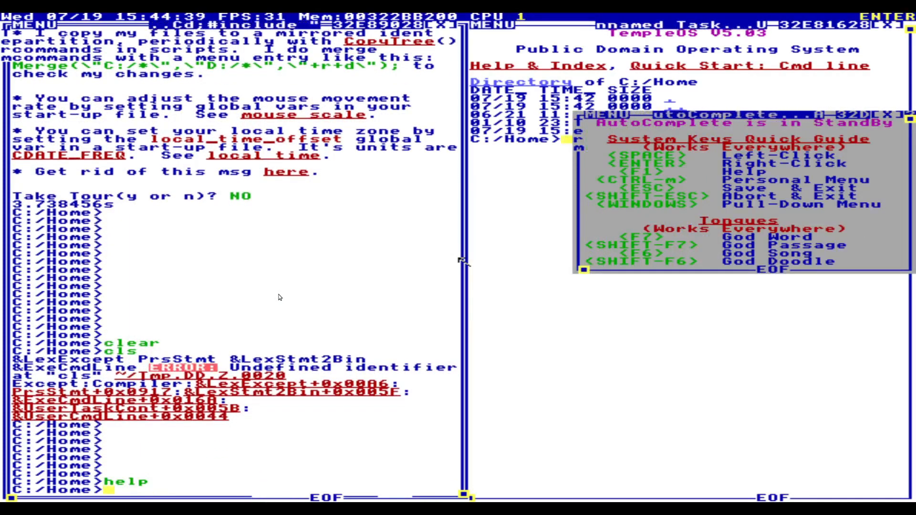
{"action": "type", "text": "cle"}
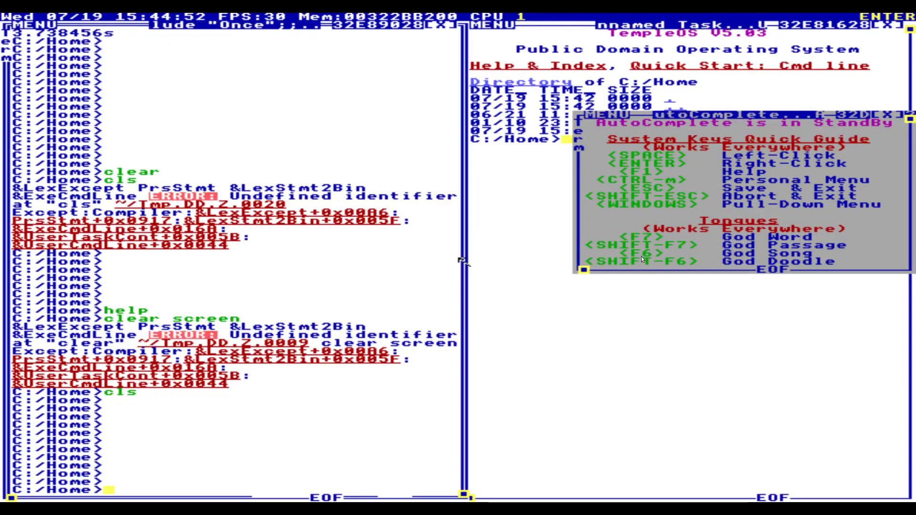
- Type 'beside' at the command line, then insert a block of random God Word text
{"action": "type", "text": "beside abided disapproved"}
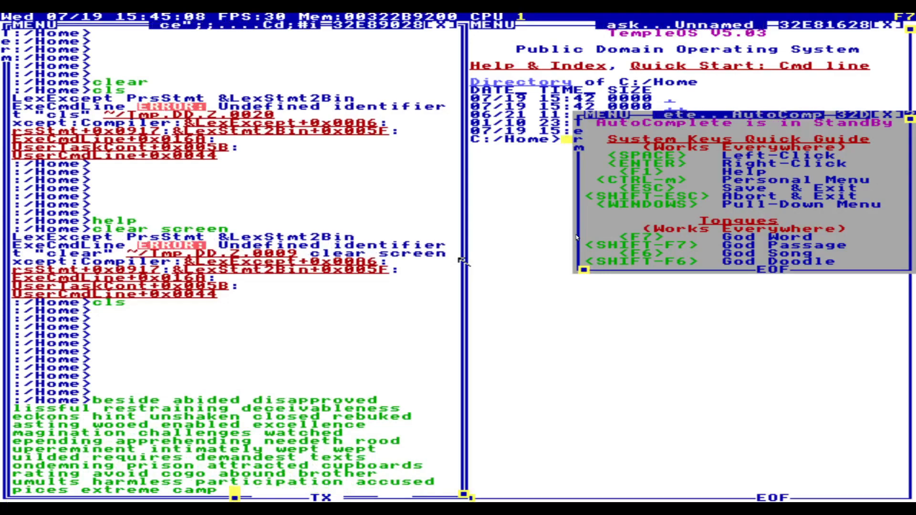
{"action": "key", "text": "shift+f6"}
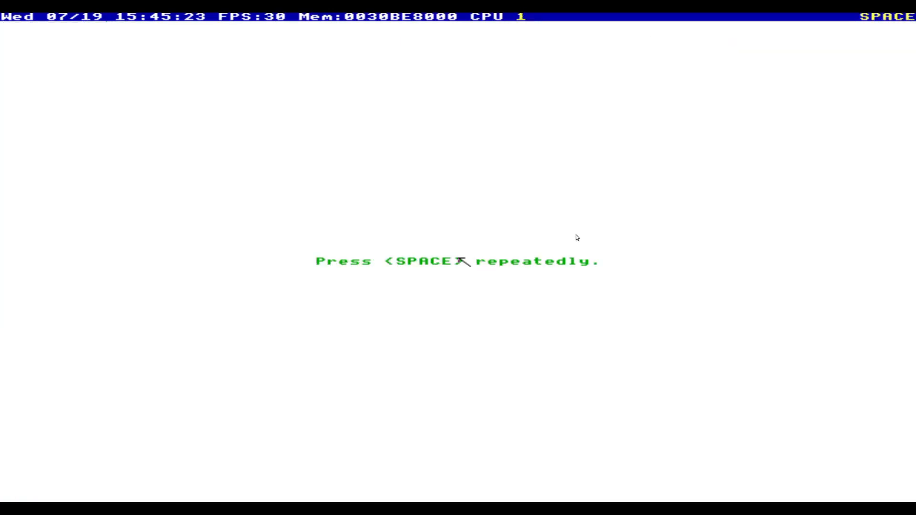
- Step the sprite demo through lines, a curve and filled grey shapes, then exit with Esc
{"action": "key", "text": "space"}
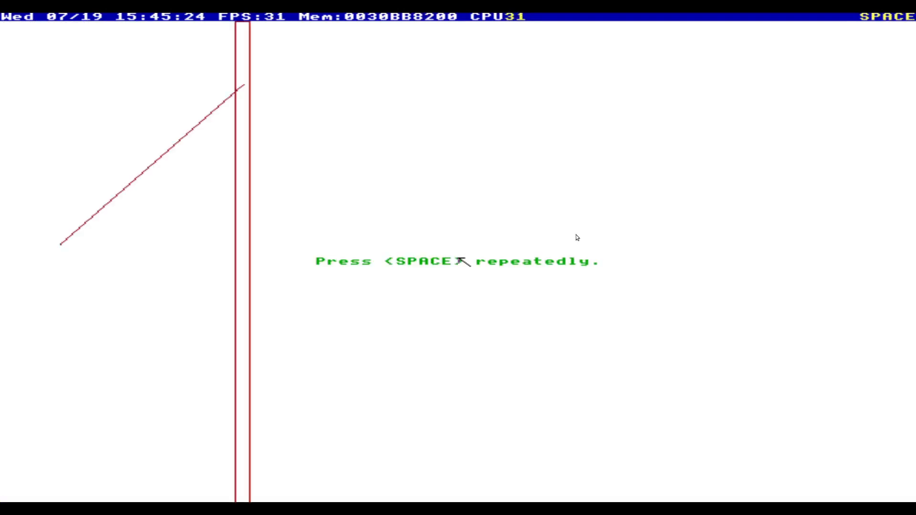
{"action": "key", "text": "space"}
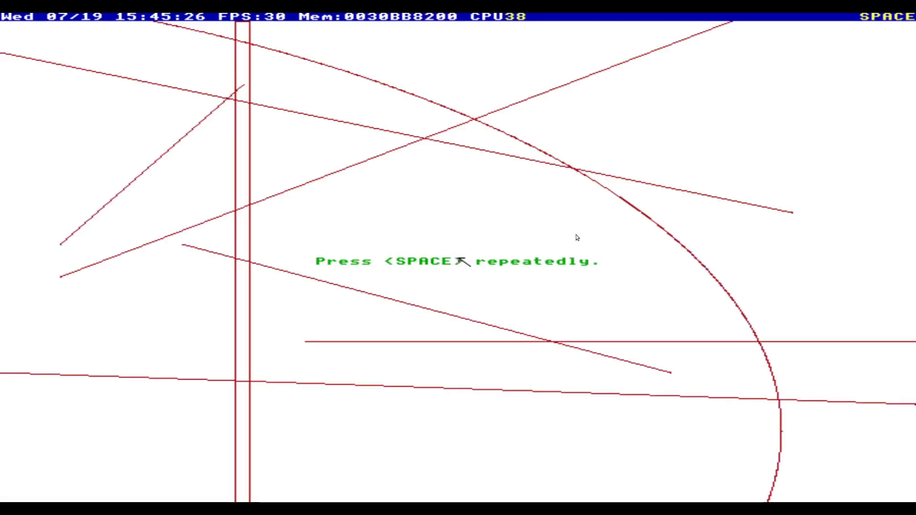
{"action": "key", "text": "space"}
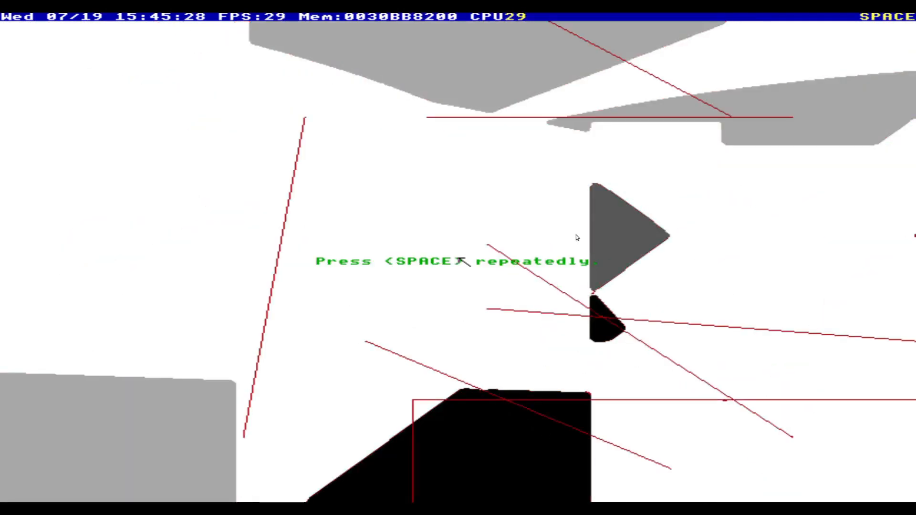
{"action": "key", "text": "space"}
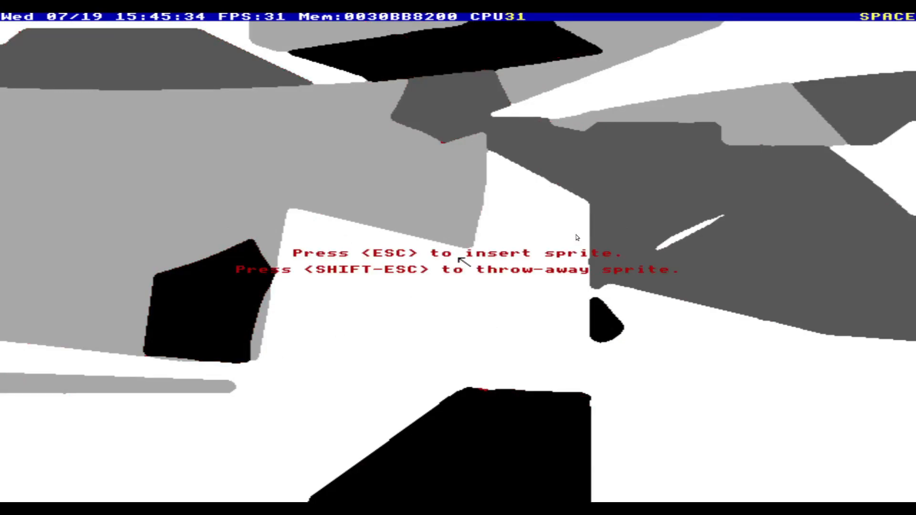
{"action": "key", "text": "Escape"}
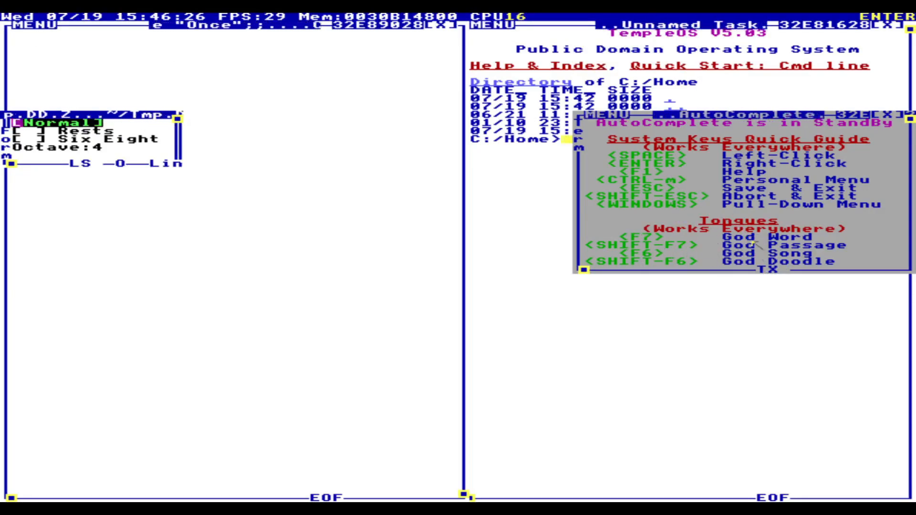
- Browse the Edit menu commands, then show the Insert menu with God Song and God Doodle
{"action": "left_click", "coordinate": [109, 10]}
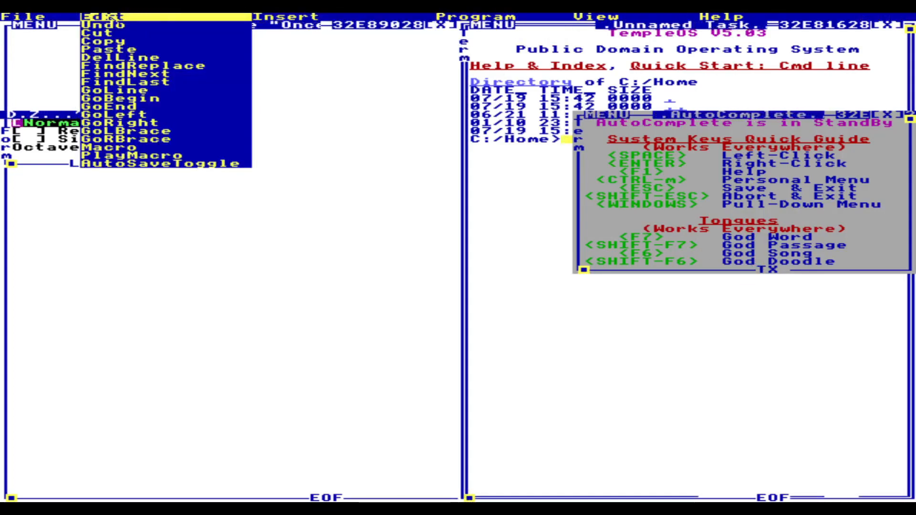
{"action": "left_click", "coordinate": [294, 10]}
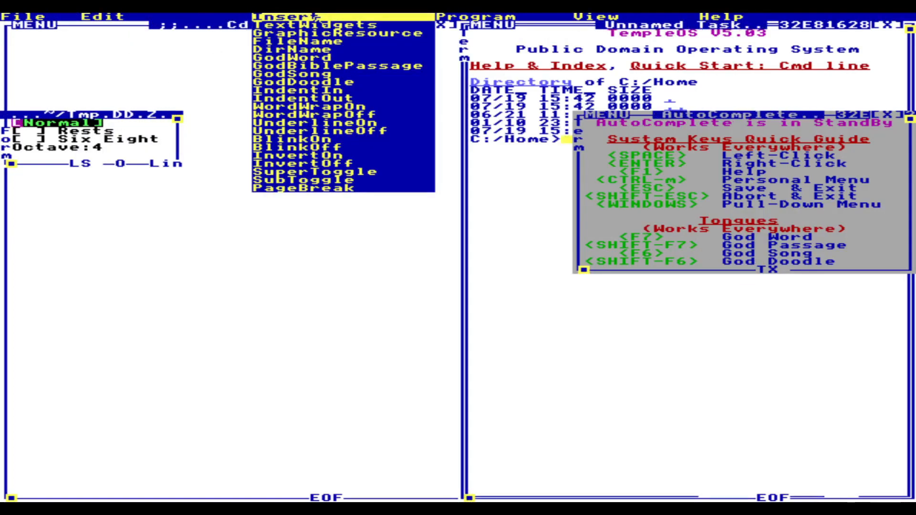